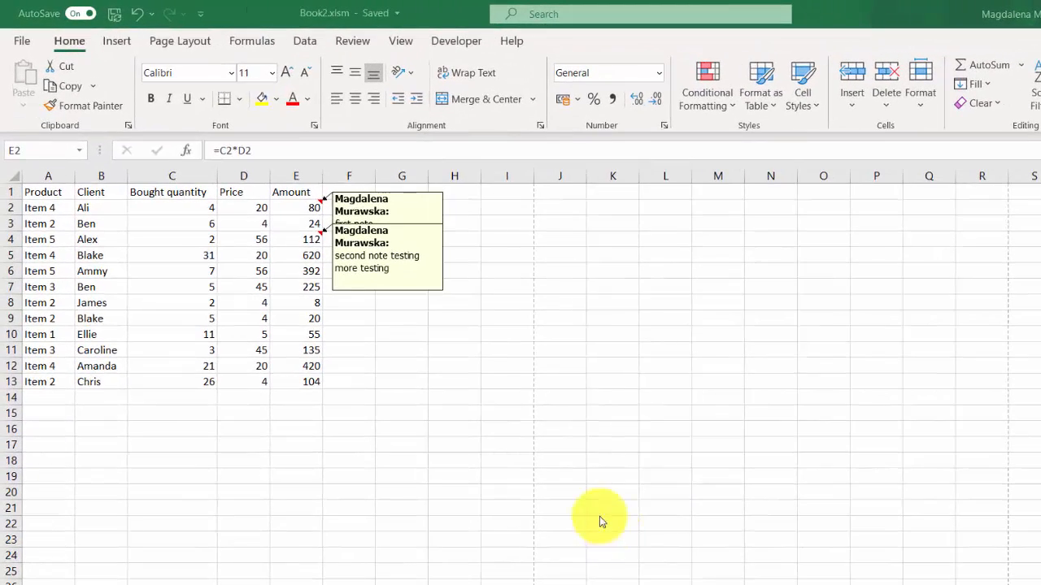
mouse_move(198, 68)
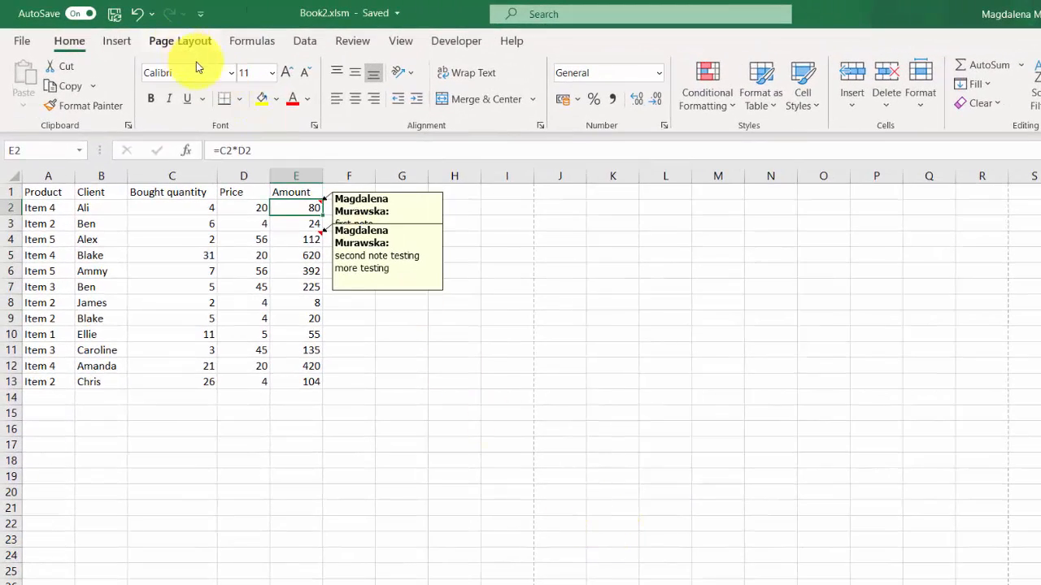
mouse_move(199, 46)
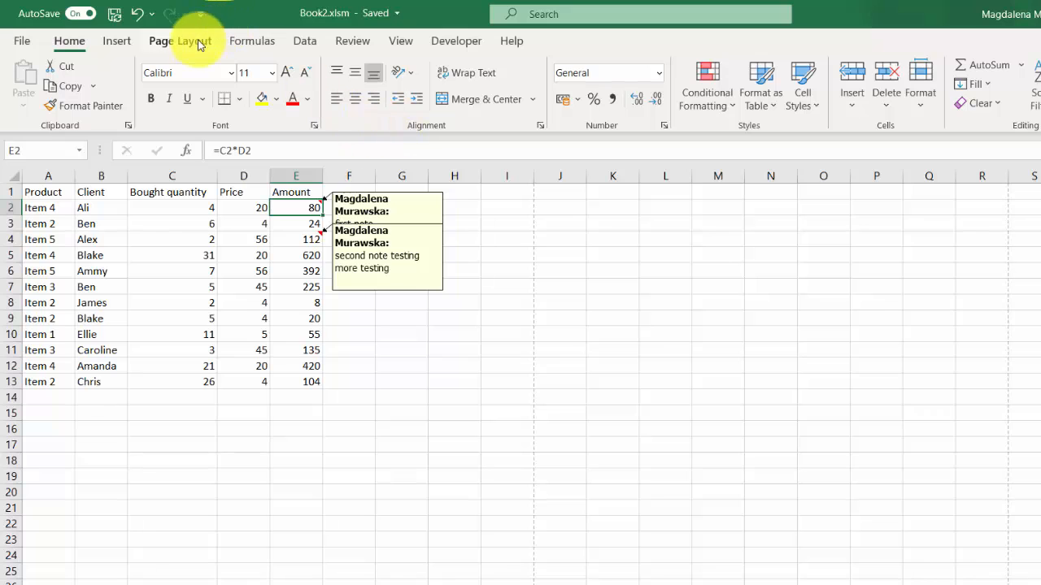
- Reach the Sheet settings in Page Setup and expand the Comments and notes print choices
click(179, 40)
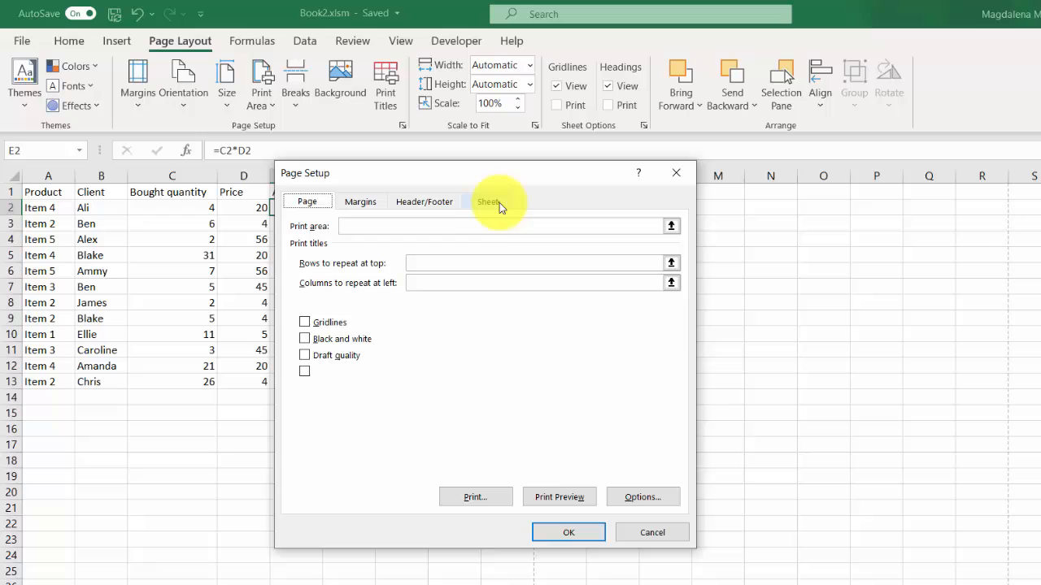
click(488, 201)
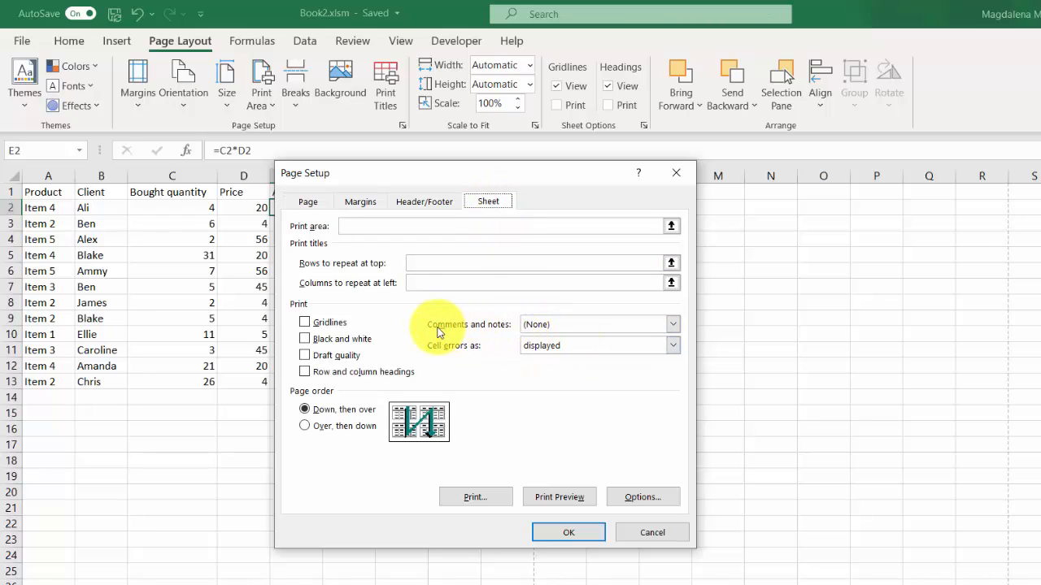
mouse_move(553, 356)
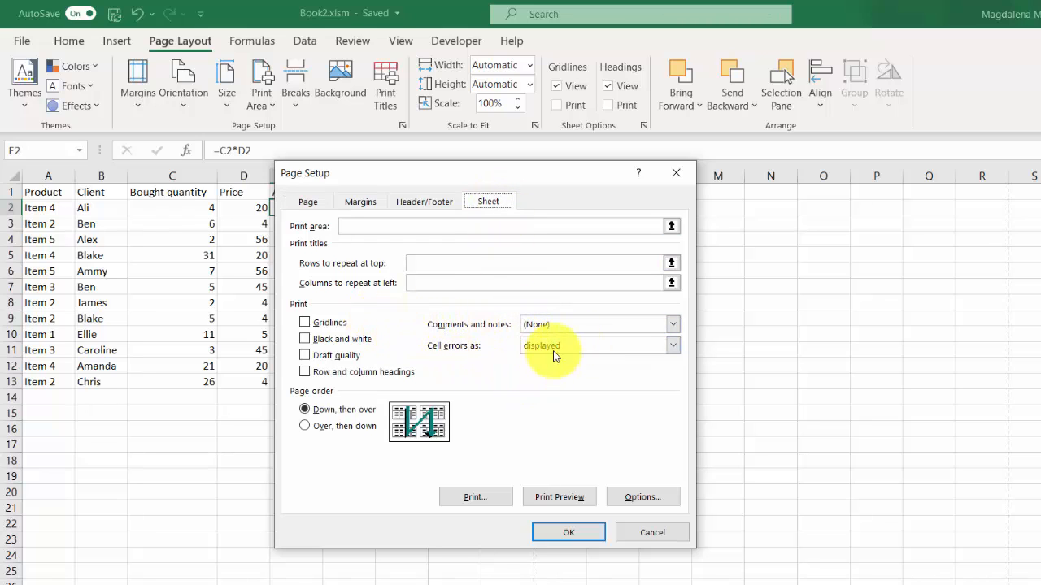
mouse_move(501, 335)
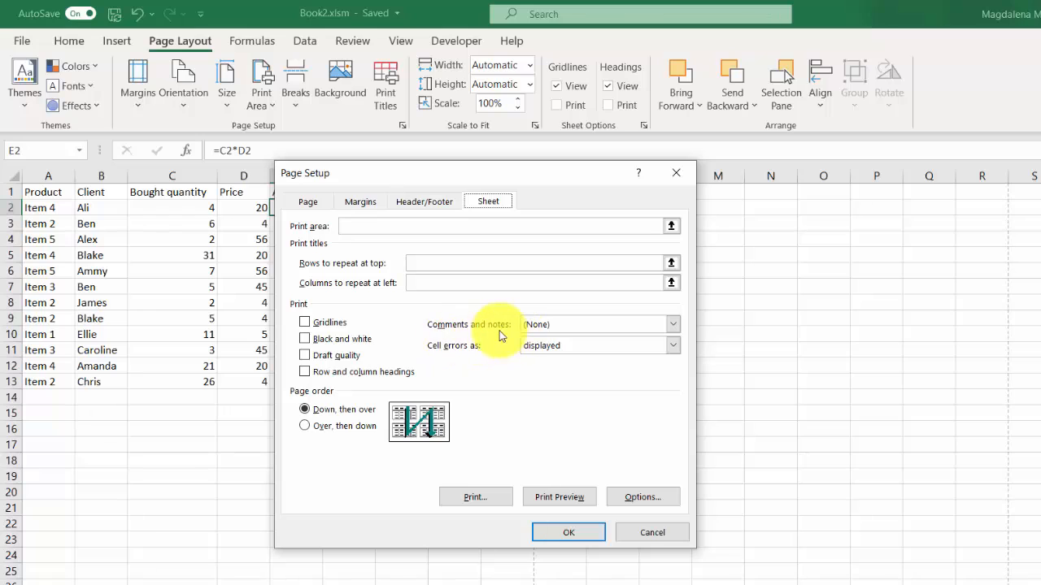
click(673, 324)
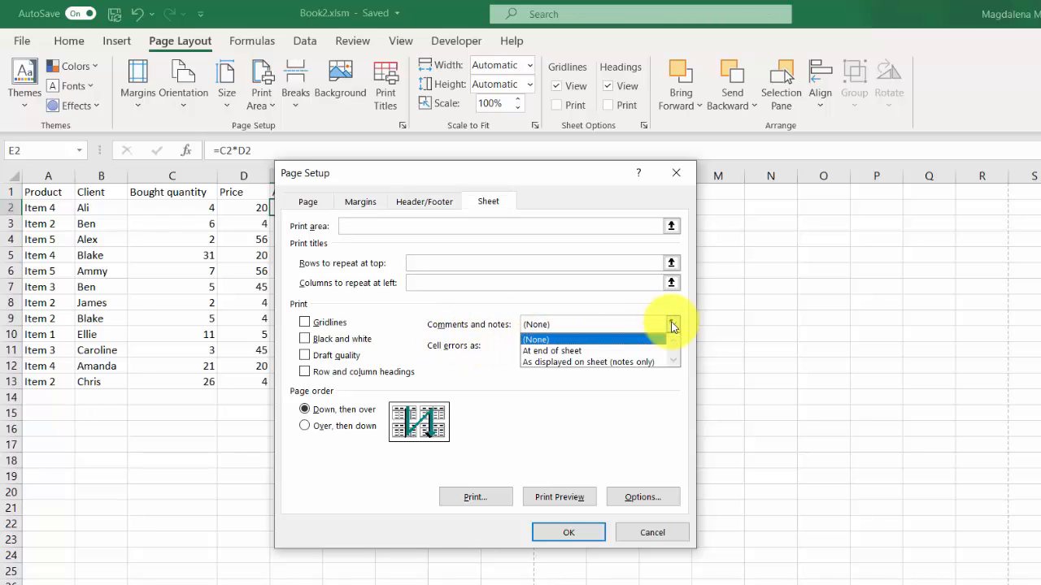
mouse_move(582, 351)
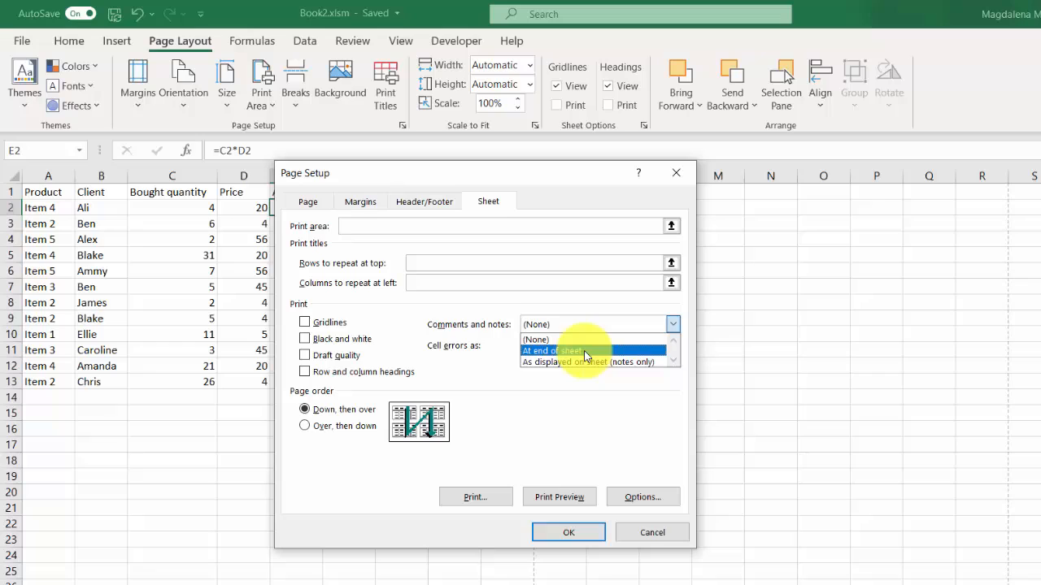
mouse_move(587, 361)
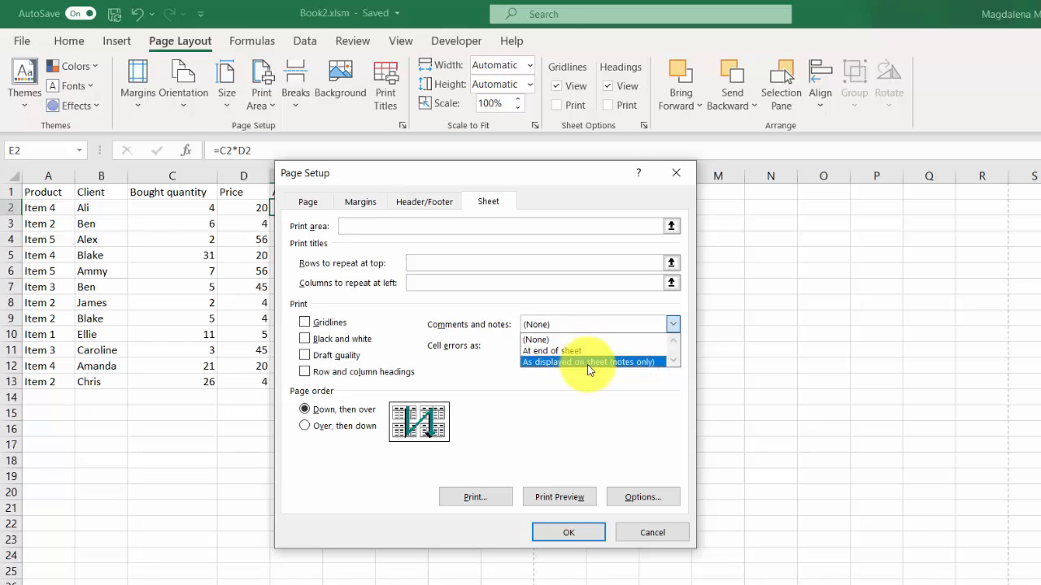
mouse_move(572, 351)
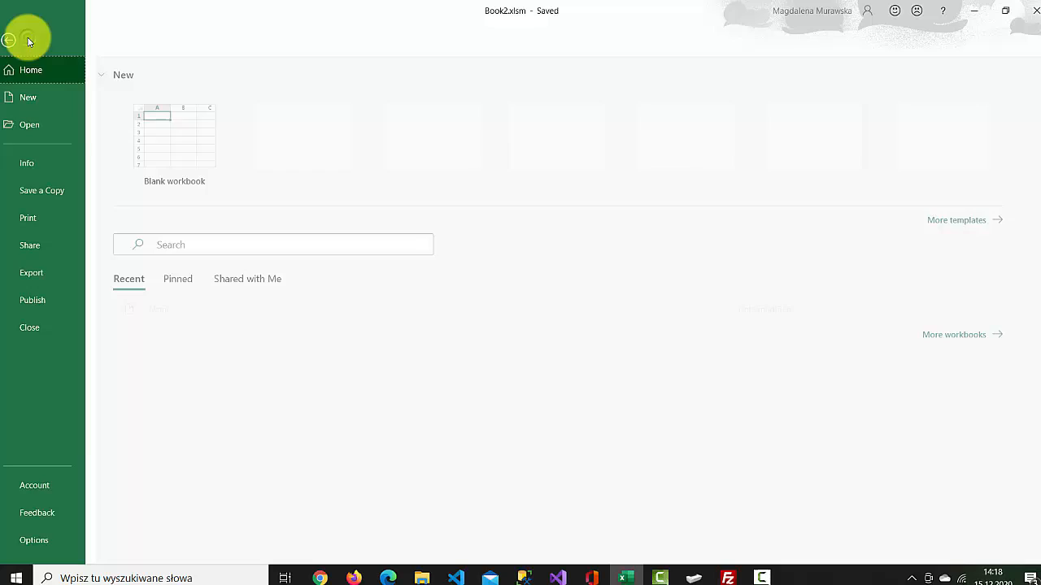
- Preview the printout and view page 2, where the cell notes are listed
click(29, 218)
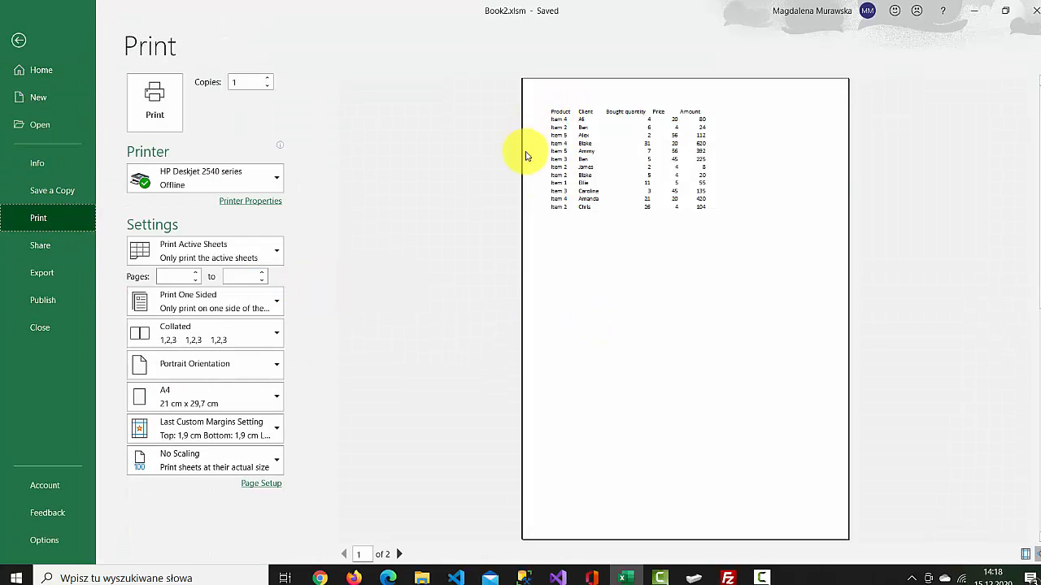
mouse_move(592, 364)
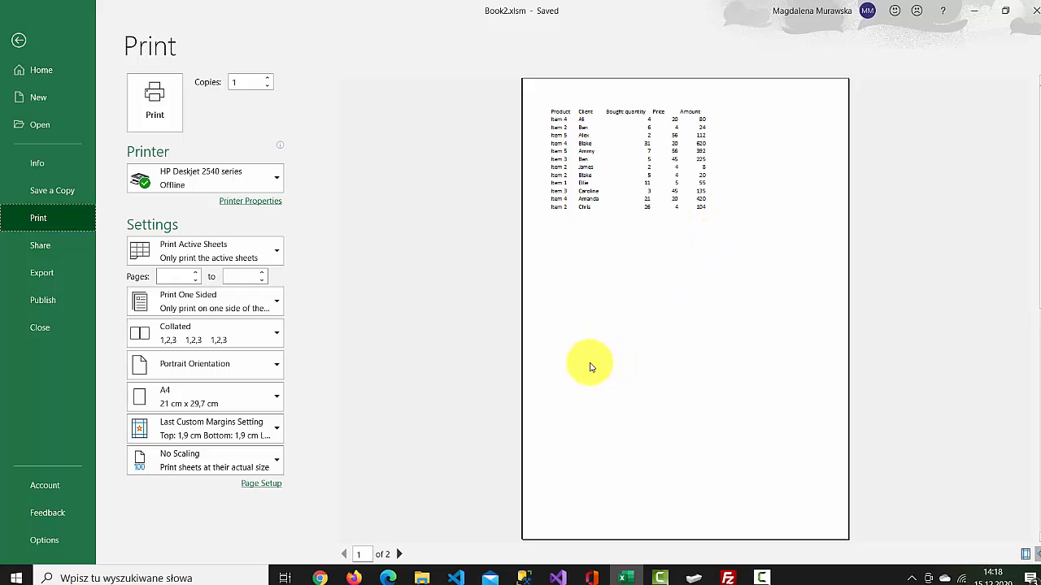
click(400, 553)
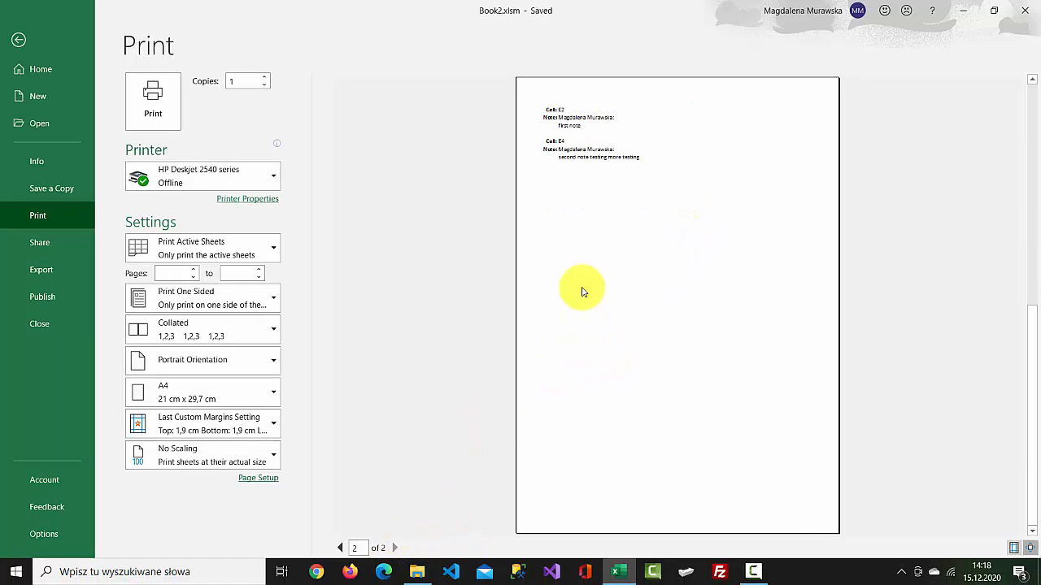
mouse_move(609, 217)
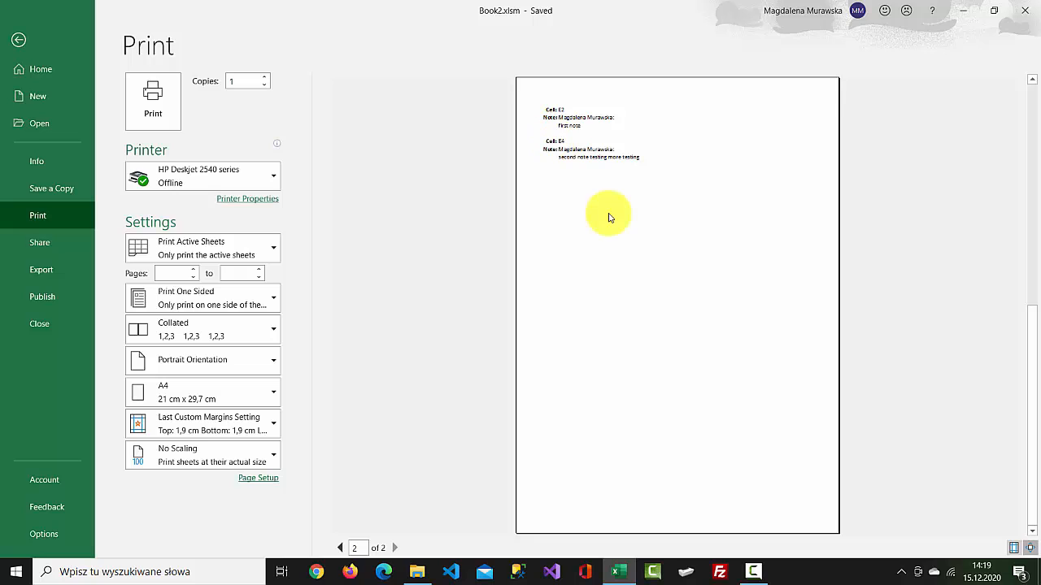
mouse_move(623, 215)
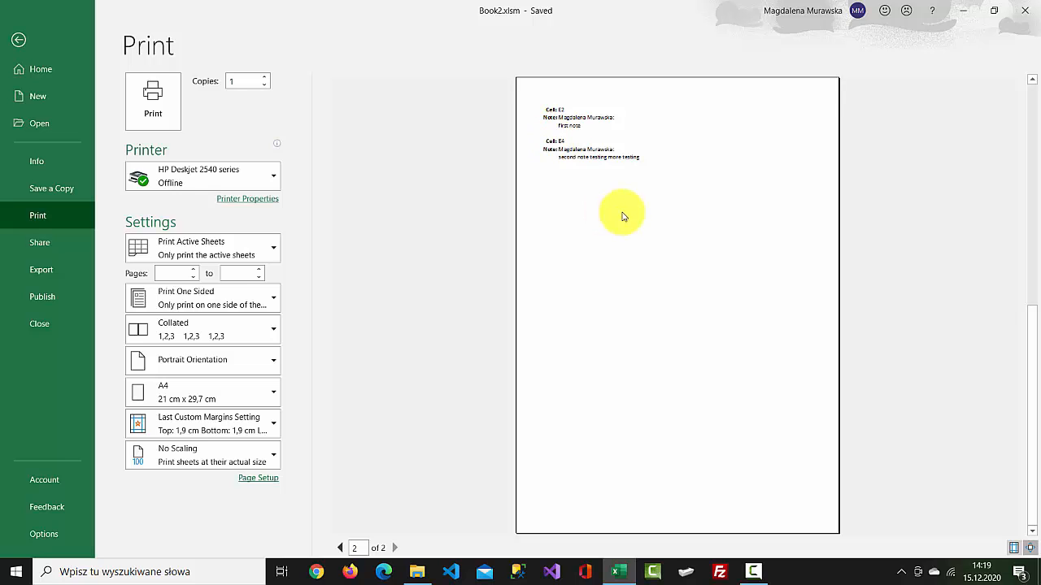
mouse_move(696, 228)
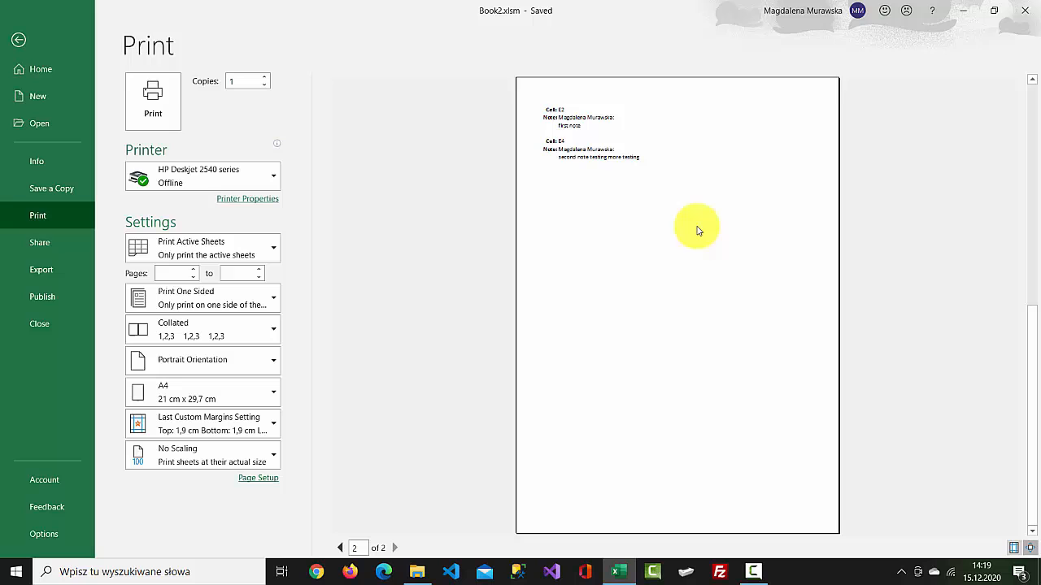
- Set Comments and notes to print As displayed on sheet (notes only) and confirm
click(19, 39)
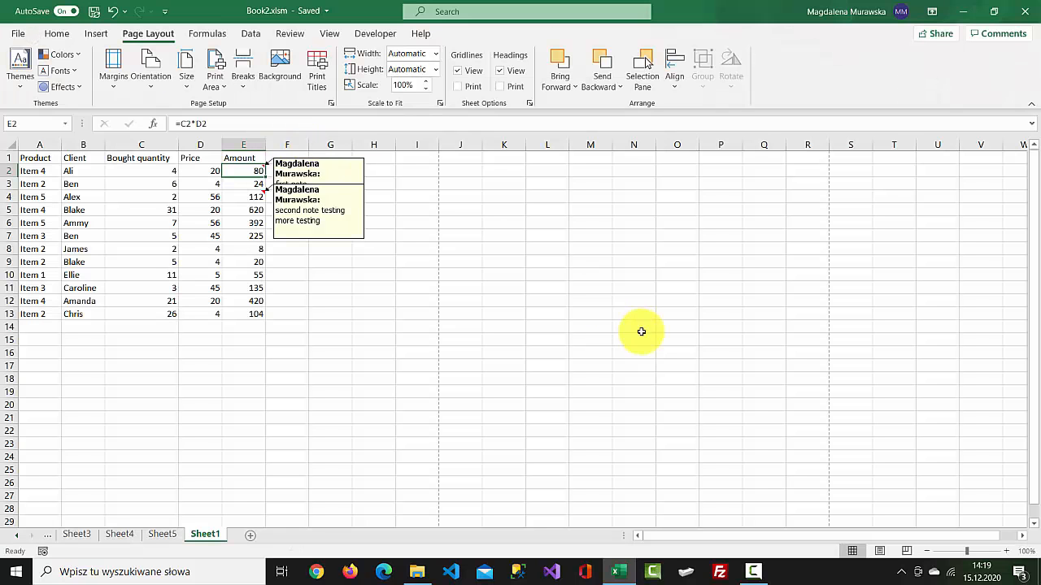
mouse_move(654, 392)
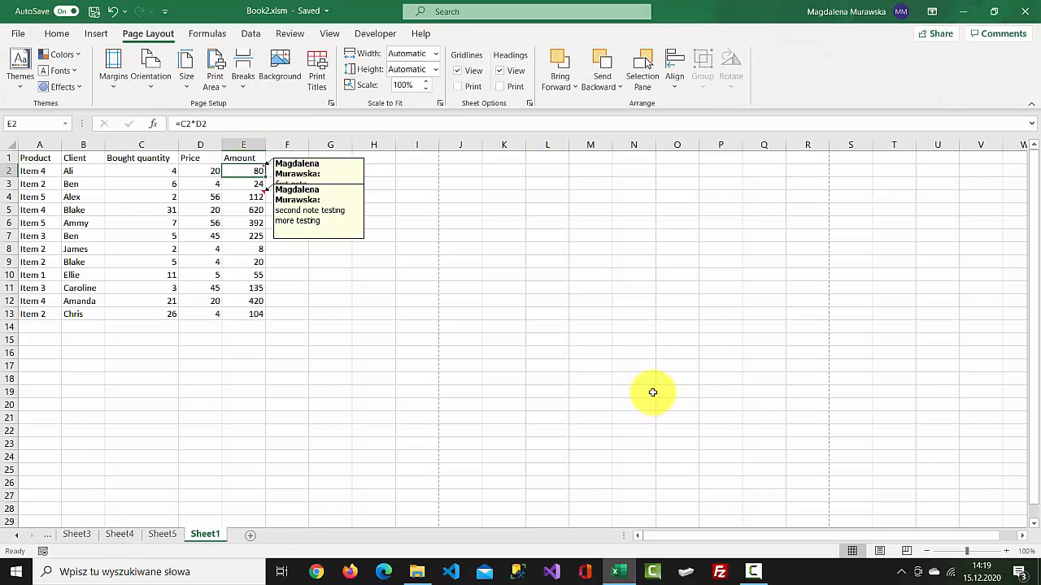
mouse_move(250, 175)
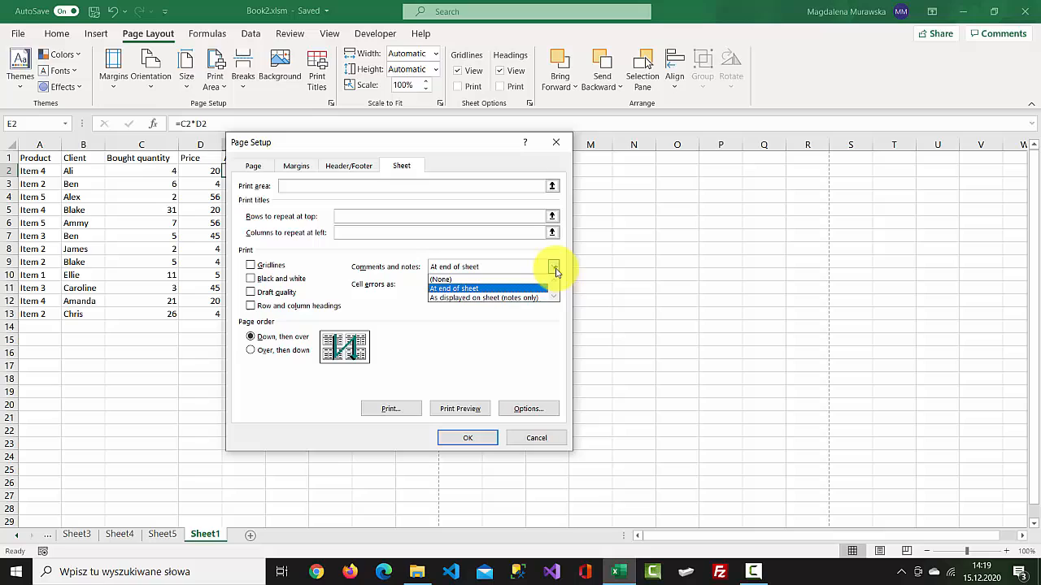
mouse_move(491, 298)
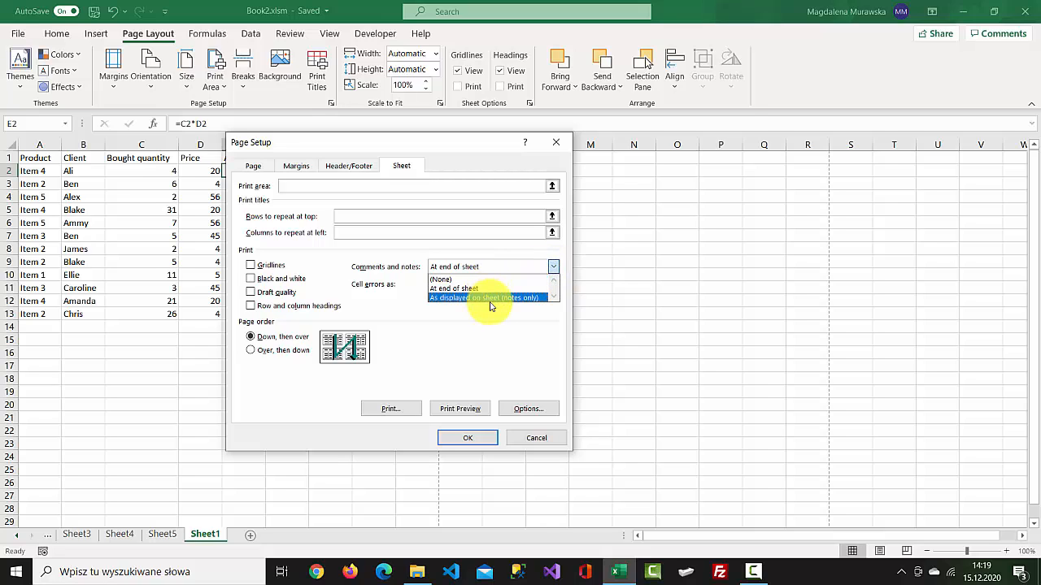
click(484, 296)
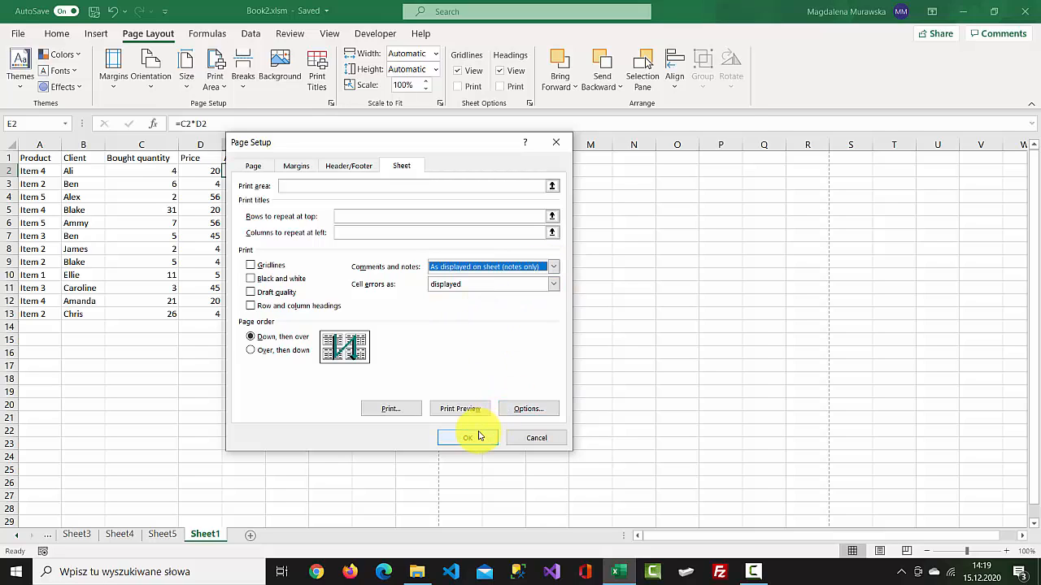
click(469, 437)
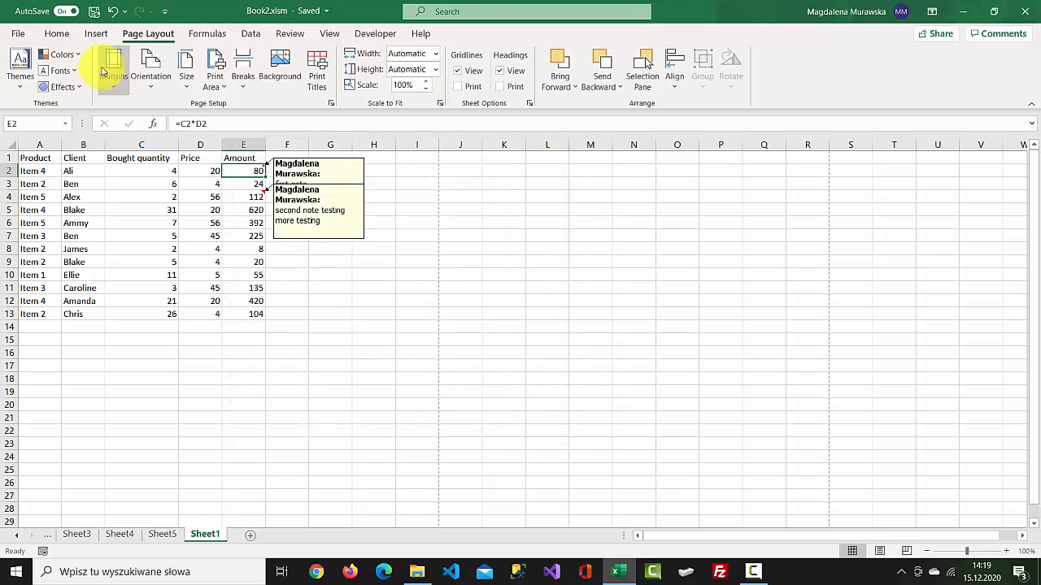
- Preview the single-page printout with notes shown beside the Amount column
click(16, 33)
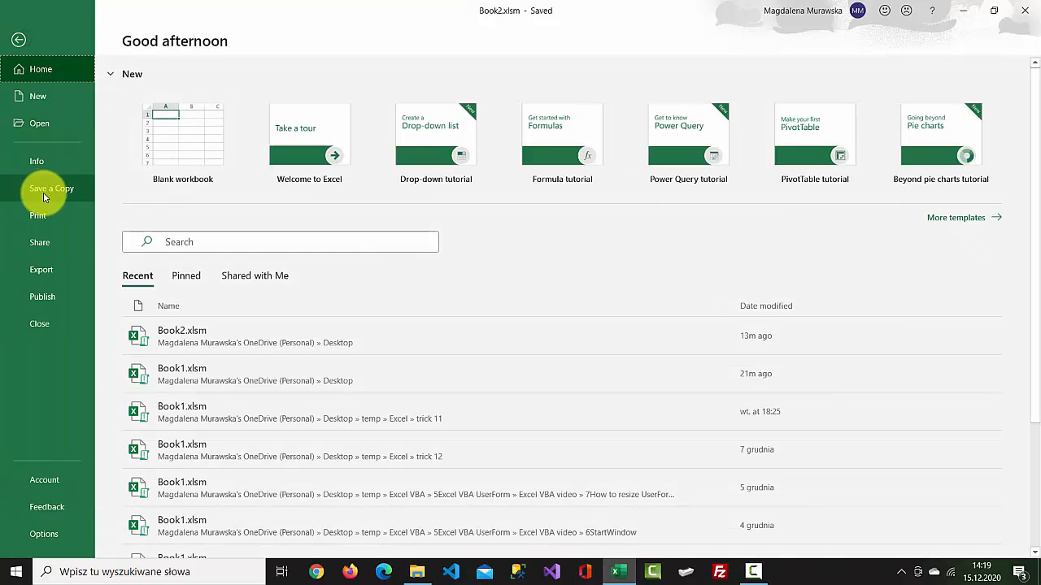
click(37, 214)
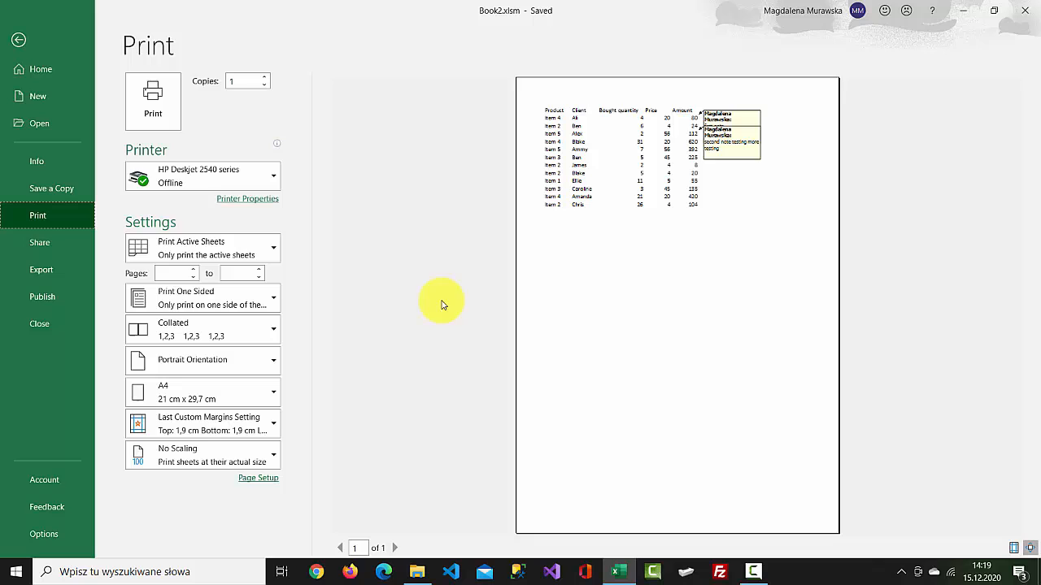
mouse_move(647, 260)
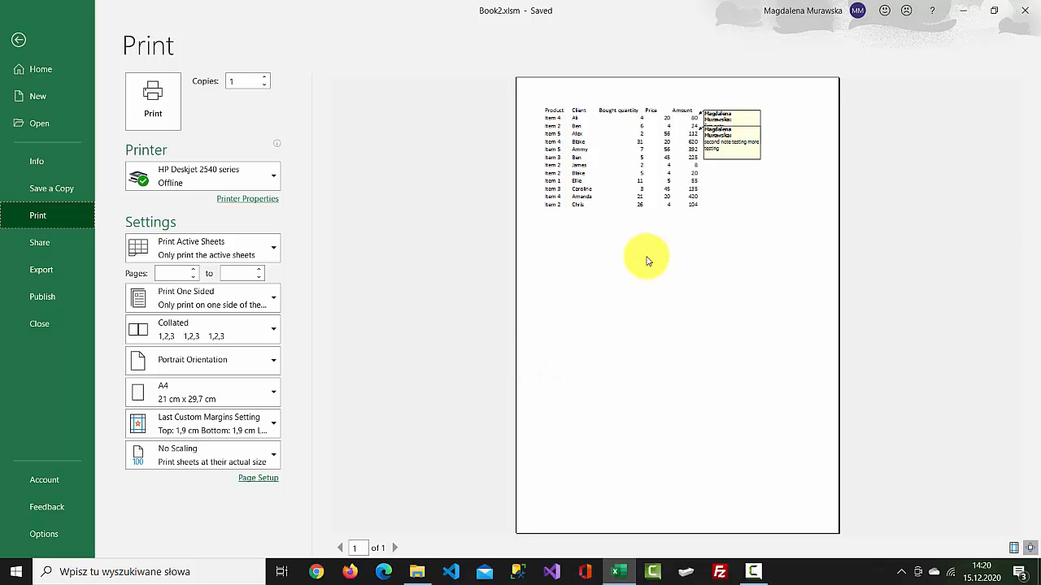